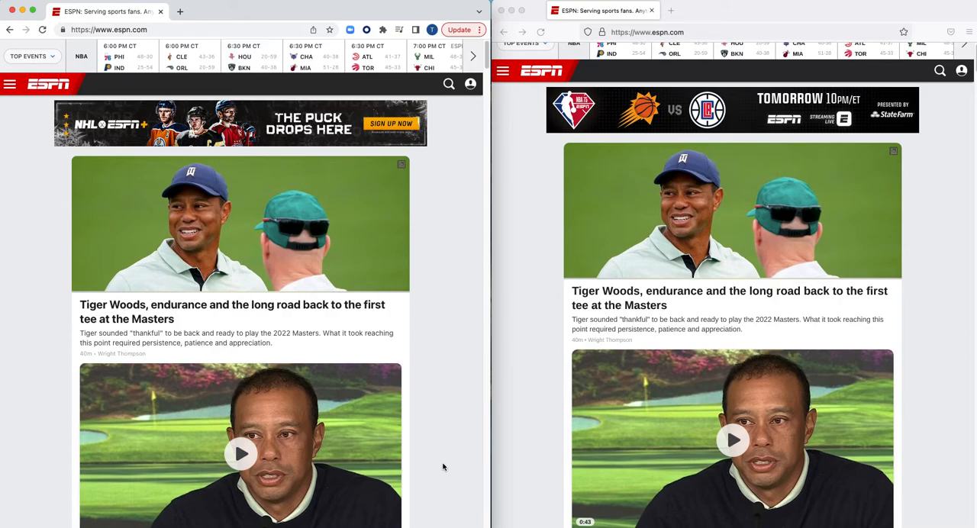
{"action": "mouse_move", "coordinate": [437, 328]}
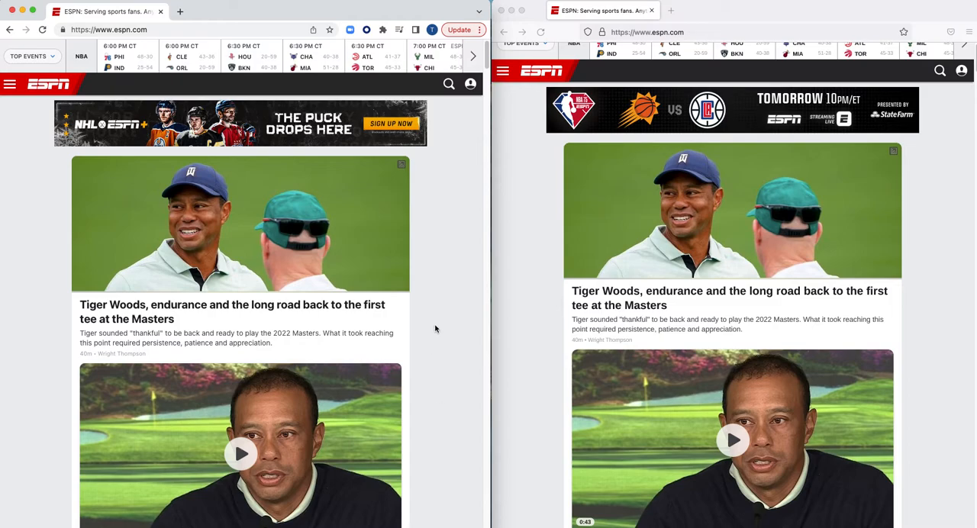
Step: Scroll down through the ESPN homepage in Chrome before viewing its source
{"action": "scroll", "scroll_direction": "down", "scroll_amount": 3}
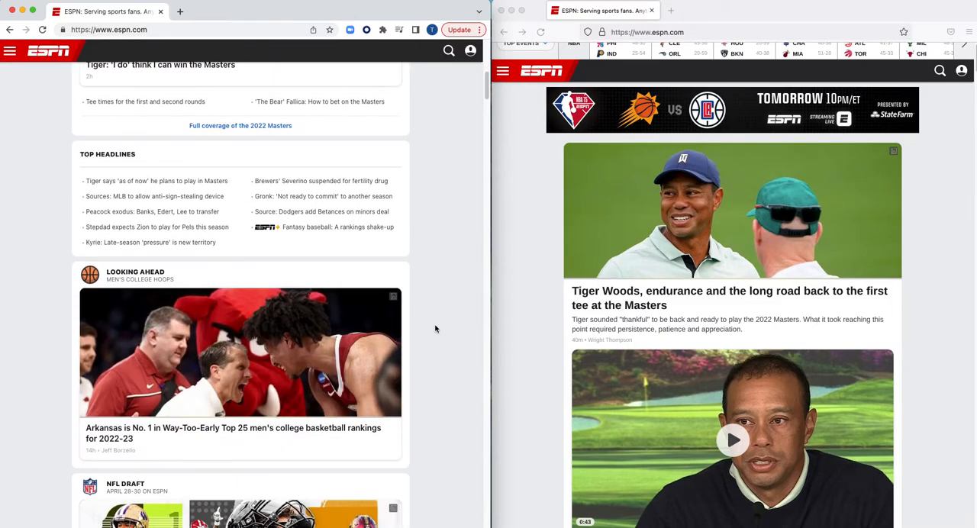
{"action": "scroll", "scroll_direction": "down", "scroll_amount": 3}
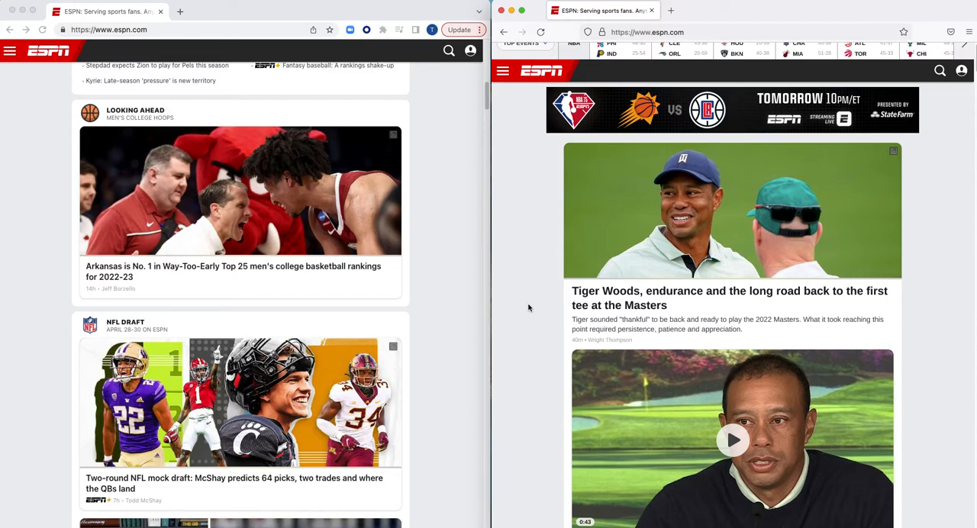
{"action": "scroll", "scroll_direction": "down", "scroll_amount": 3}
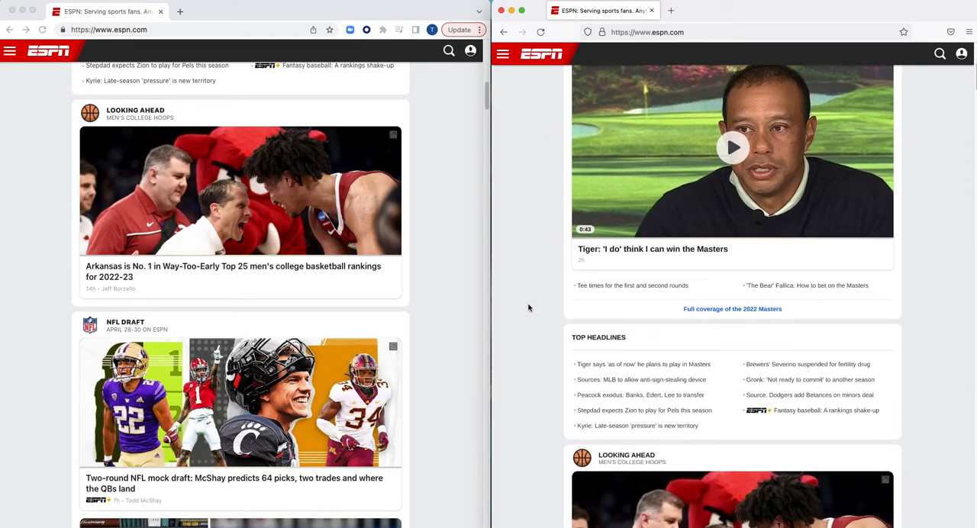
{"action": "scroll", "scroll_direction": "down", "scroll_amount": 3}
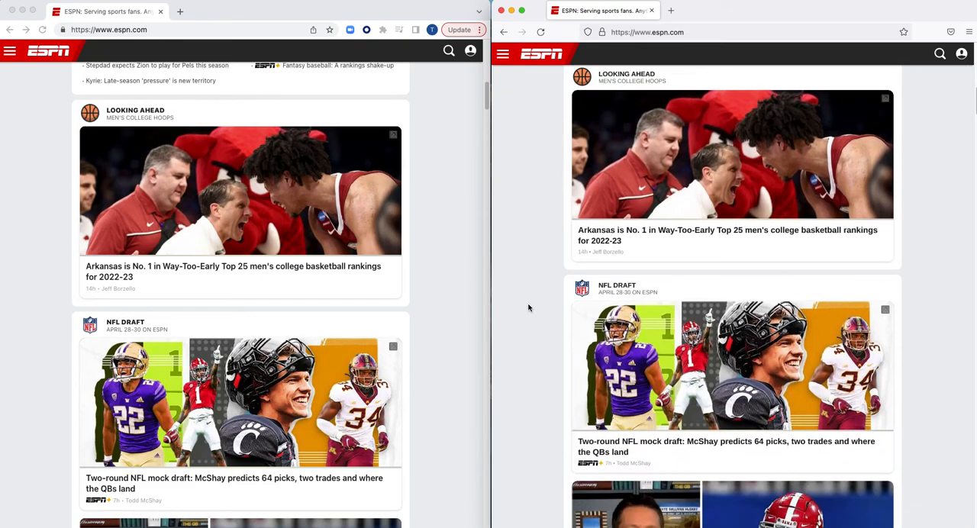
{"action": "scroll", "scroll_direction": "down", "scroll_amount": 3}
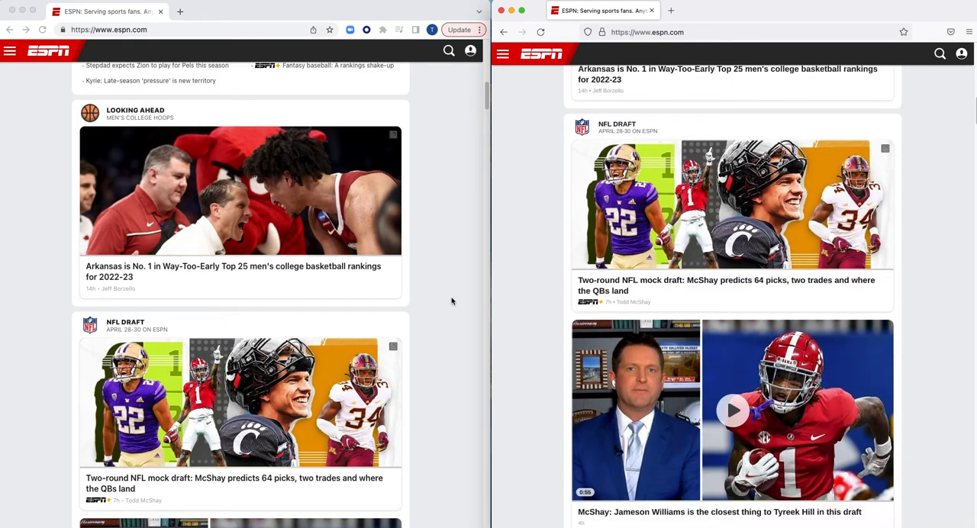
{"action": "scroll", "scroll_direction": "down", "scroll_amount": 3}
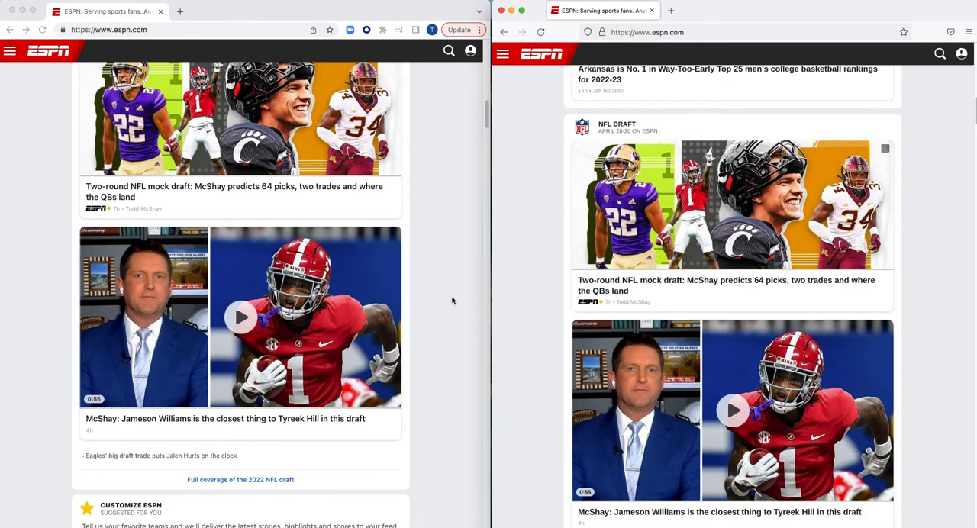
{"action": "scroll", "scroll_direction": "down", "scroll_amount": 3}
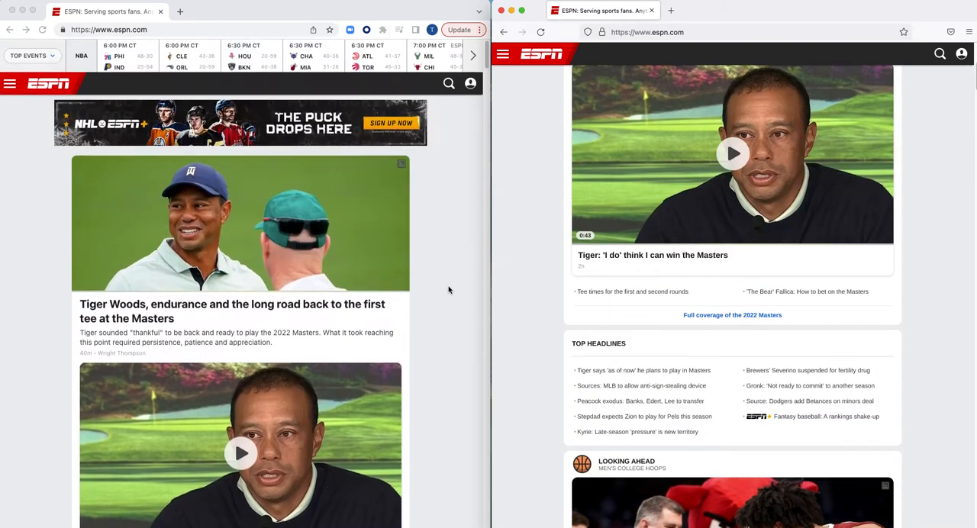
{"action": "mouse_move", "coordinate": [32, 223]}
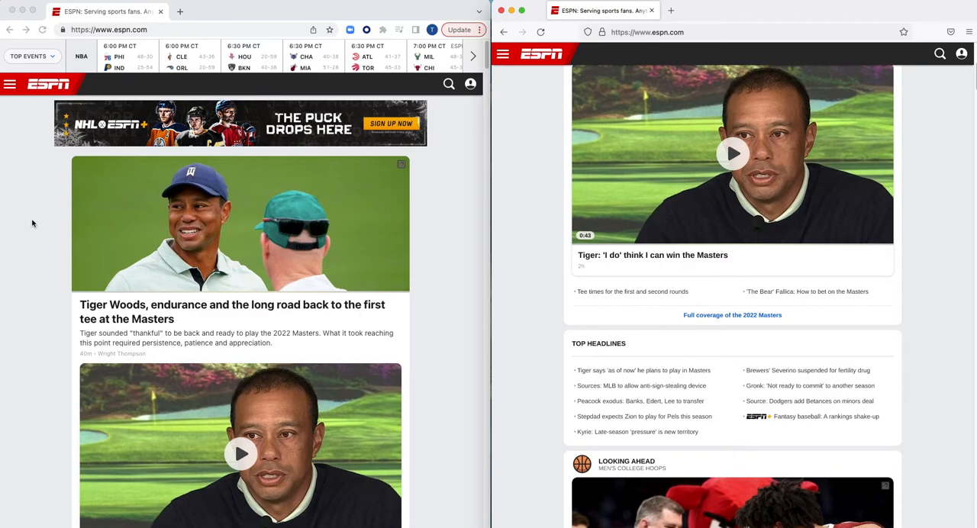
Step: View the ESPN homepage's page source in a new Chrome tab and scroll into the quicklinks markup
{"action": "right_click", "coordinate": [32, 223]}
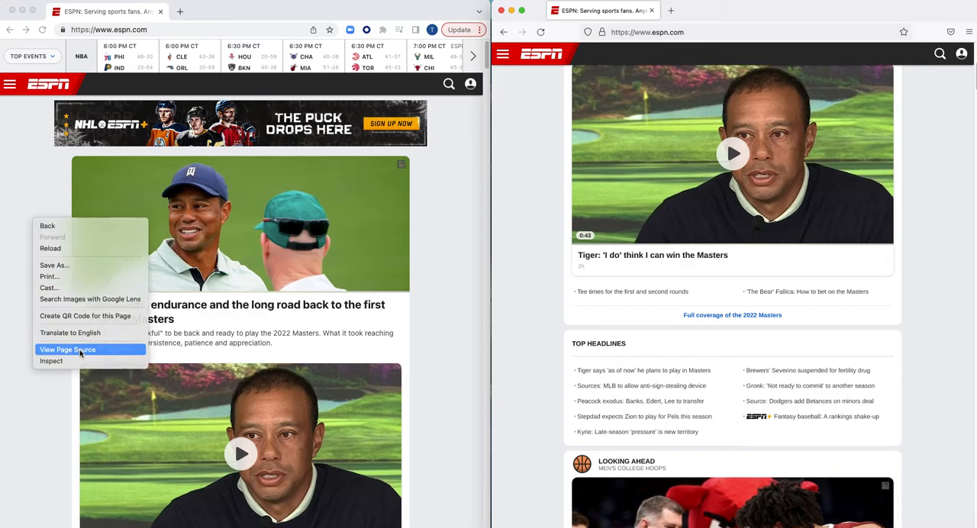
{"action": "left_click", "coordinate": [67, 348]}
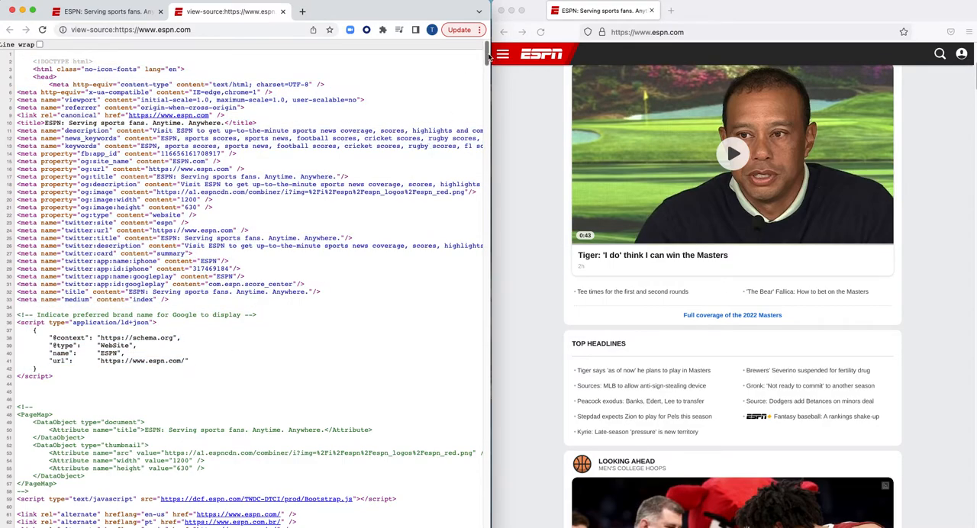
{"action": "scroll", "scroll_direction": "down", "scroll_amount": 3}
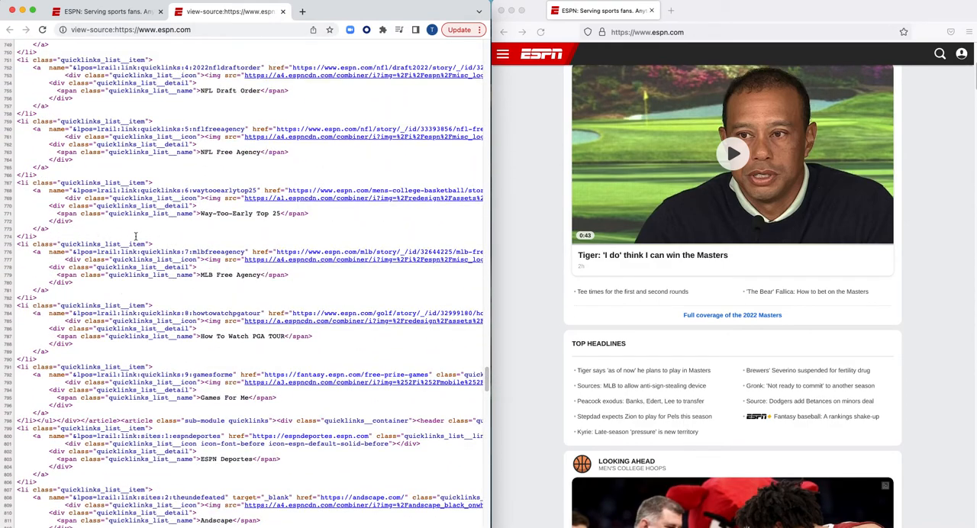
{"action": "mouse_move", "coordinate": [202, 301]}
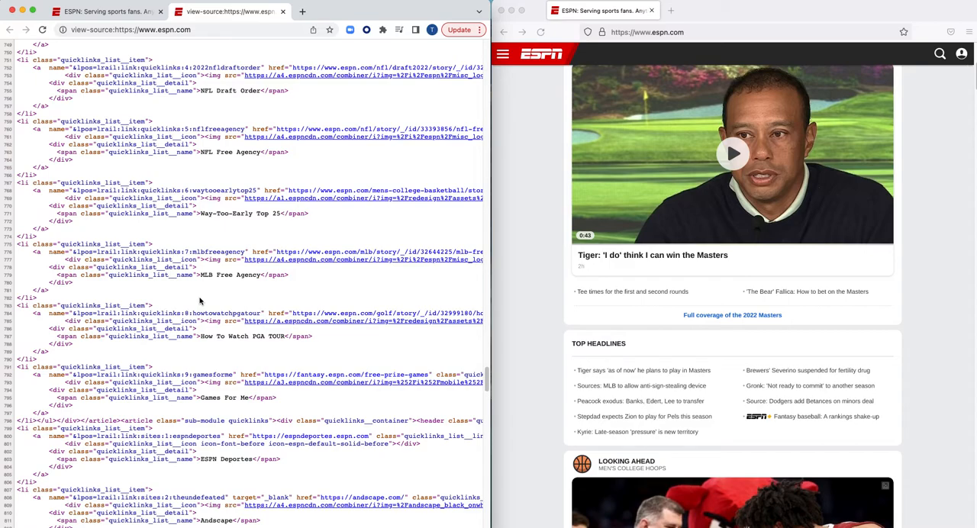
{"action": "mouse_move", "coordinate": [504, 255]}
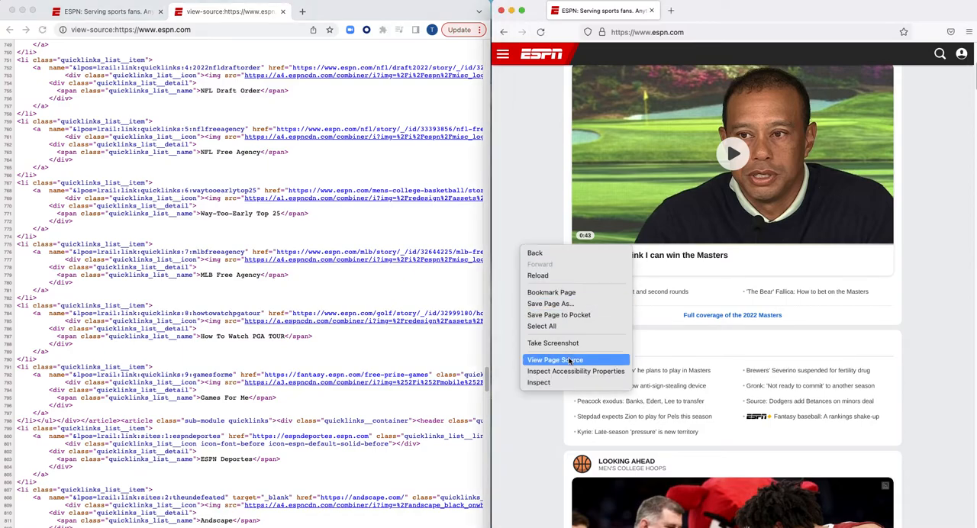
Step: View the ESPN homepage's page source in Firefox, a short page of templates and scripts
{"action": "left_click", "coordinate": [556, 360]}
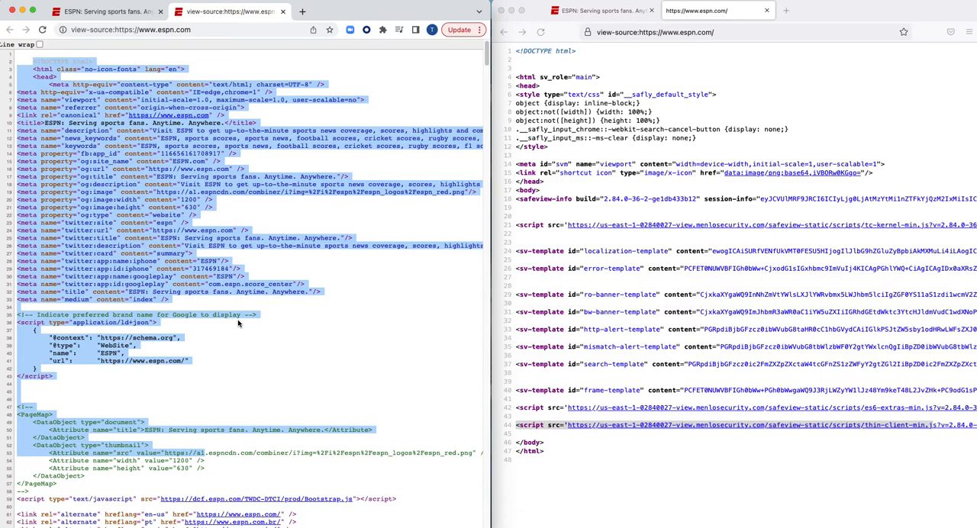
{"action": "mouse_move", "coordinate": [664, 498]}
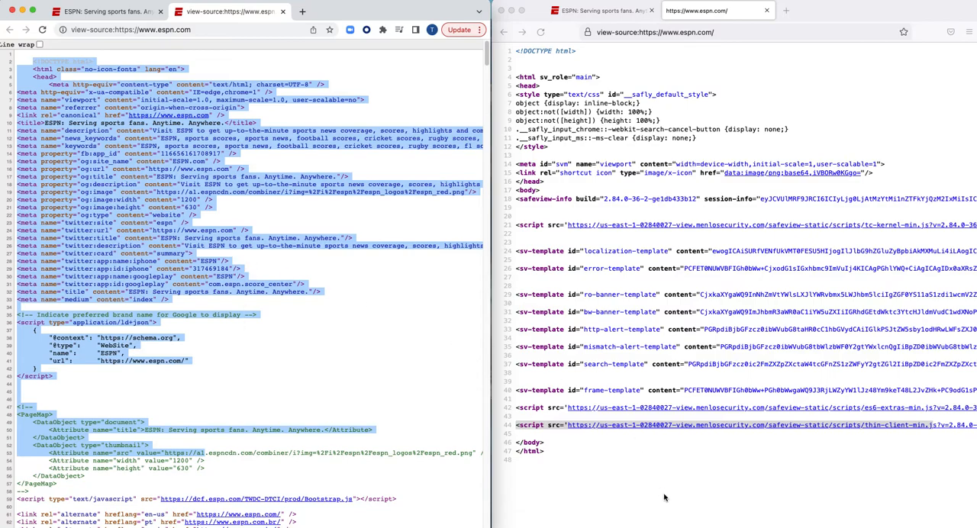